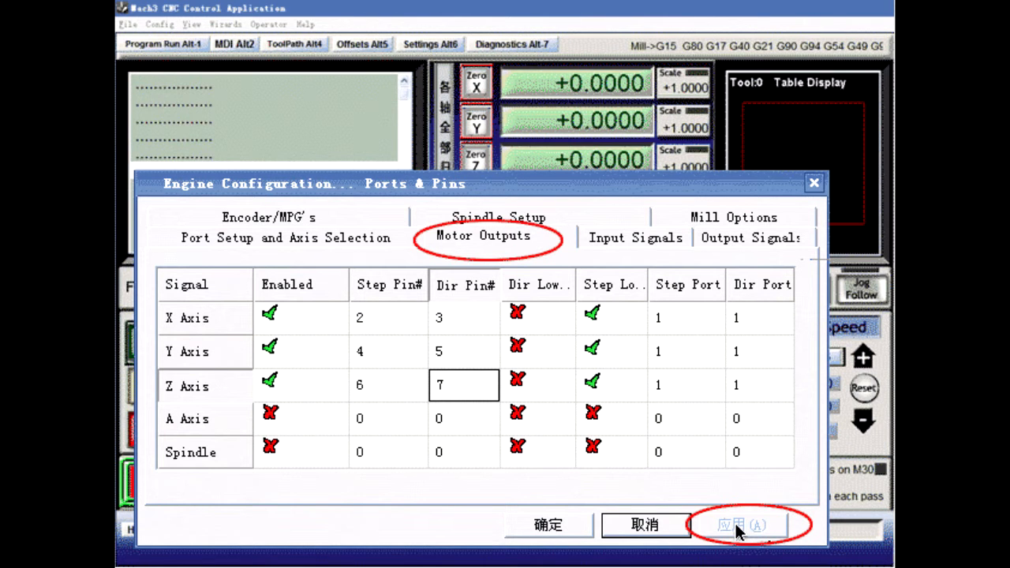
Enable the EStop input on port 1, pin 10, active low, and apply it.
click(634, 237)
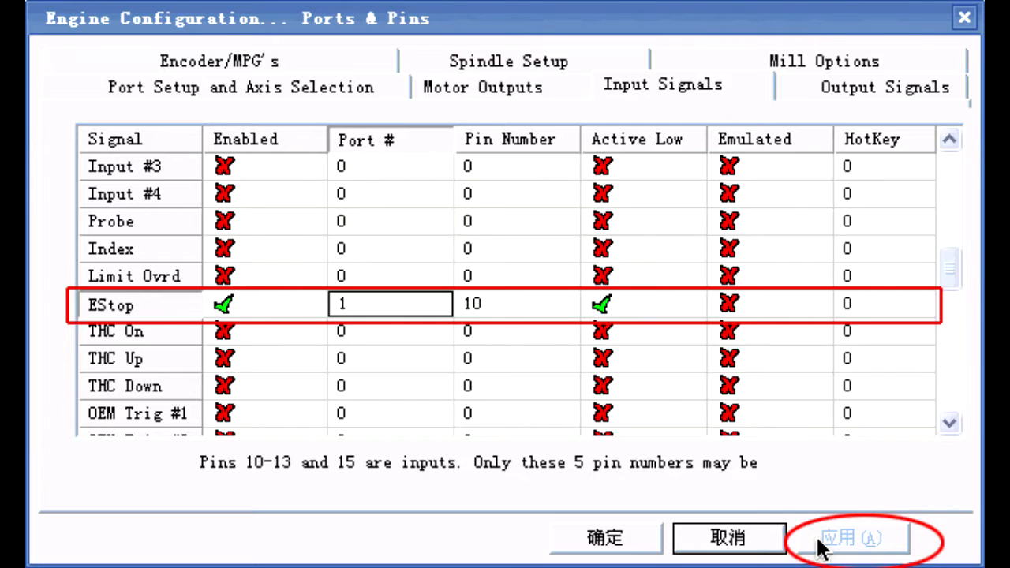